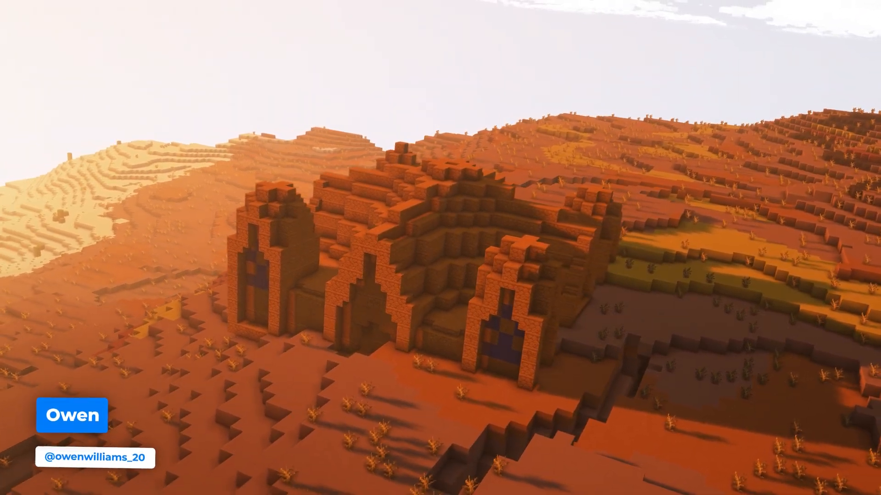
Shut down the running Owen's Server from its more-actions menu so it shows offline.
click(343, 172)
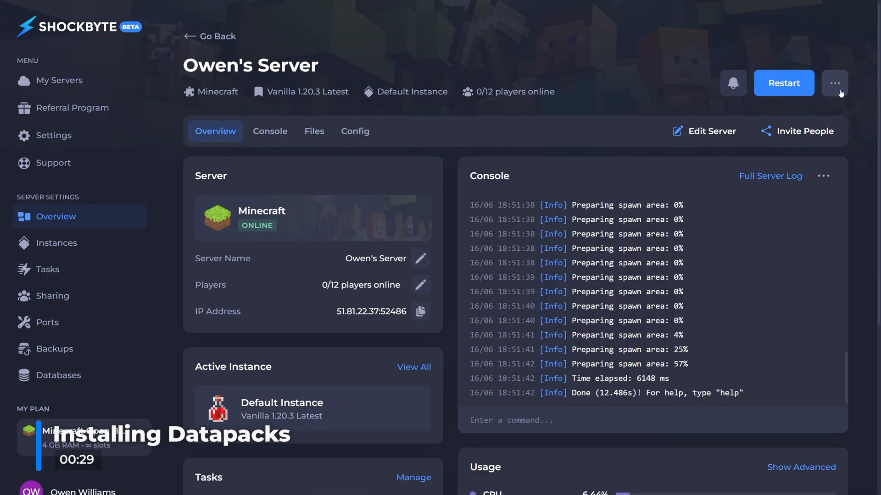
click(834, 82)
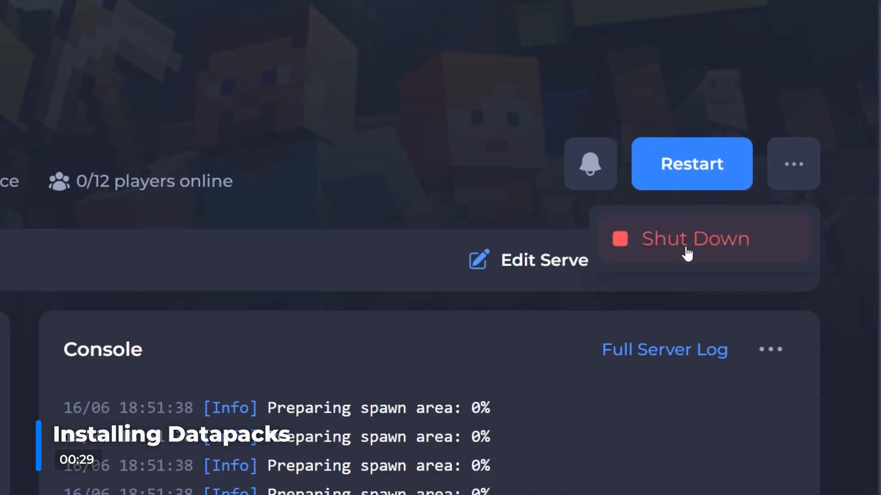
click(694, 239)
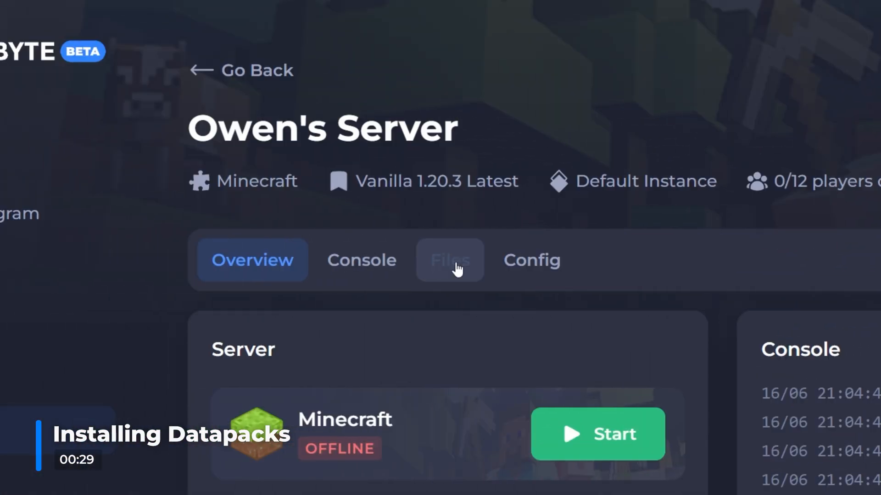
Browse the server's files and scroll to find the world folder.
click(449, 260)
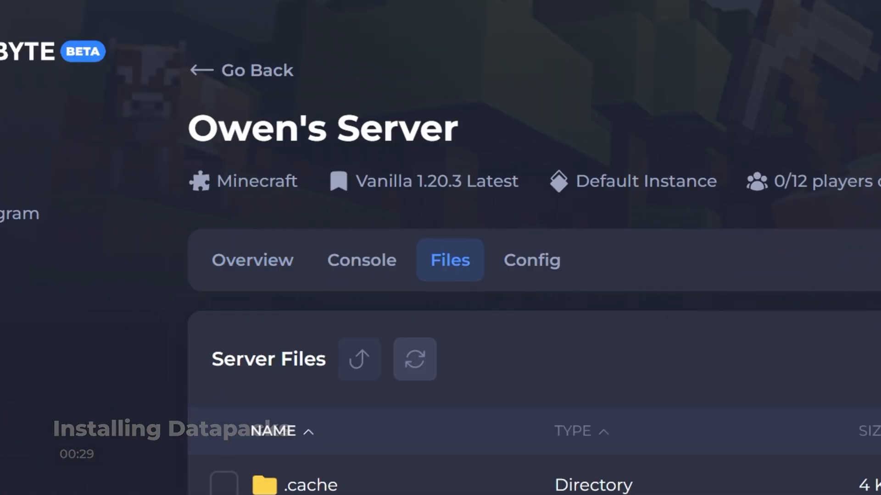
scroll(down, 3)
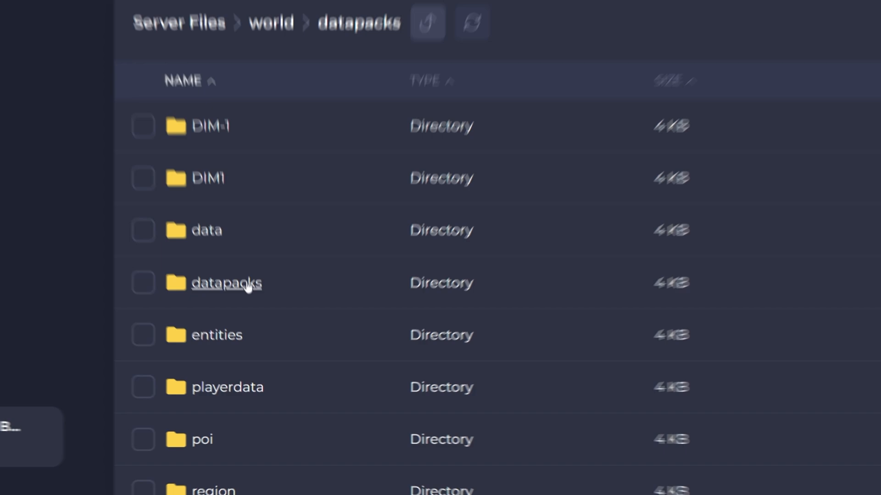
Upload the four datapack zip archives into world/datapacks and start the server again.
click(656, 120)
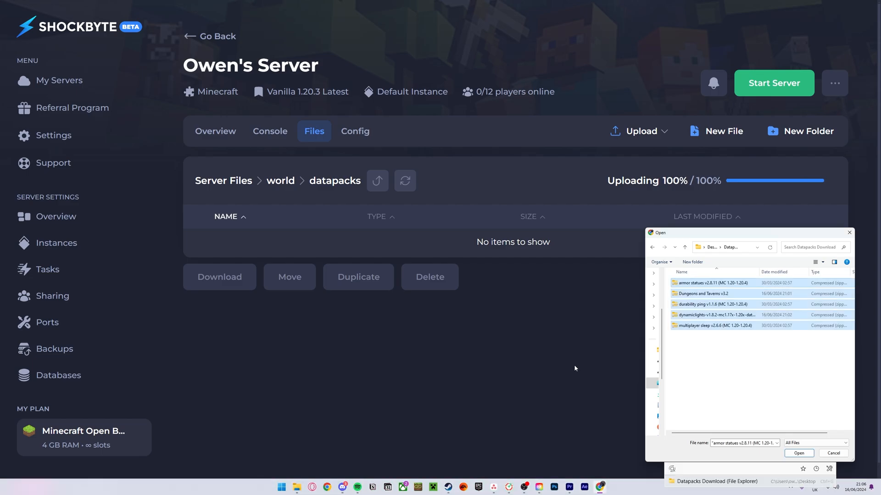
click(798, 453)
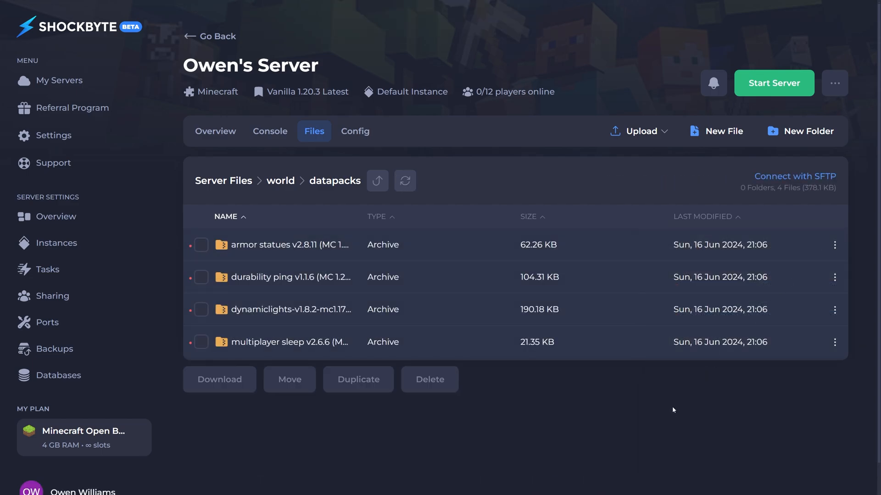
click(773, 84)
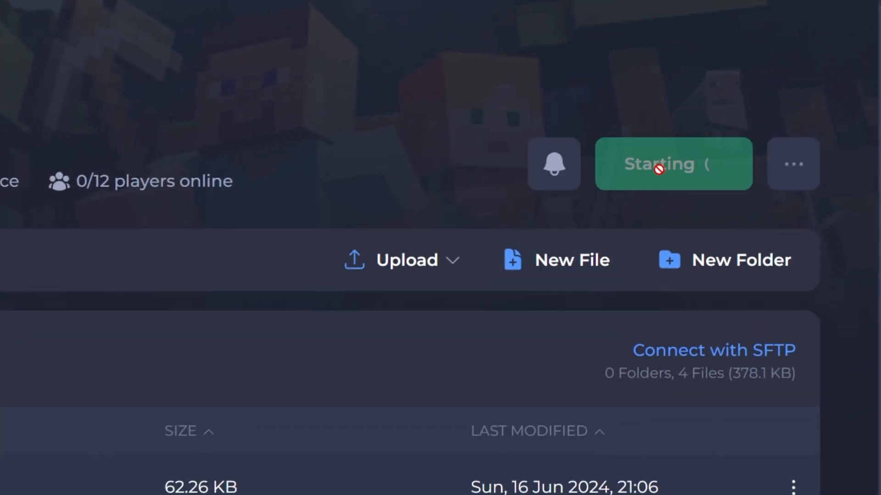